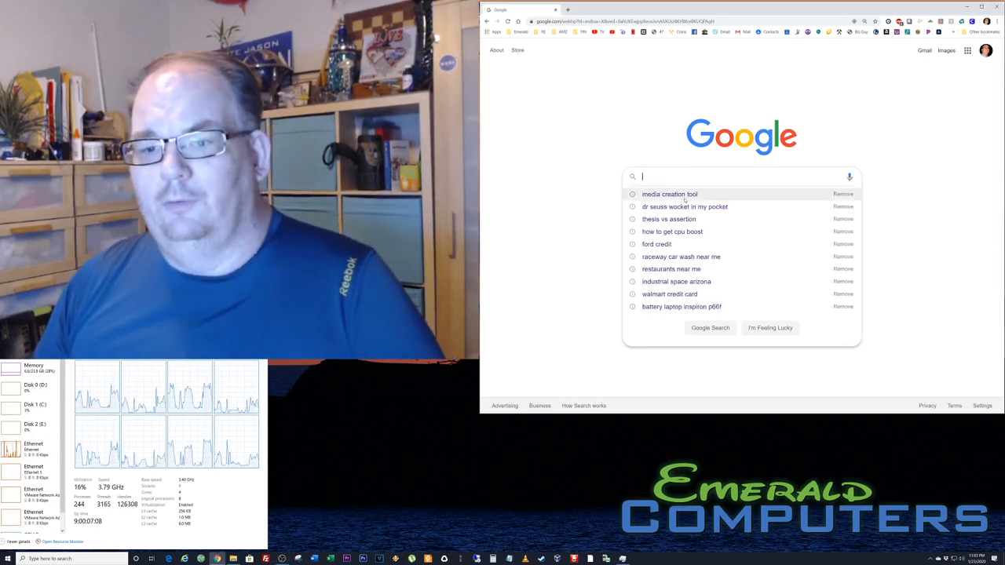
# Step: Search for 'media creation tool' and reach Microsoft's Download Windows 10 page
pyautogui.click(669, 194)
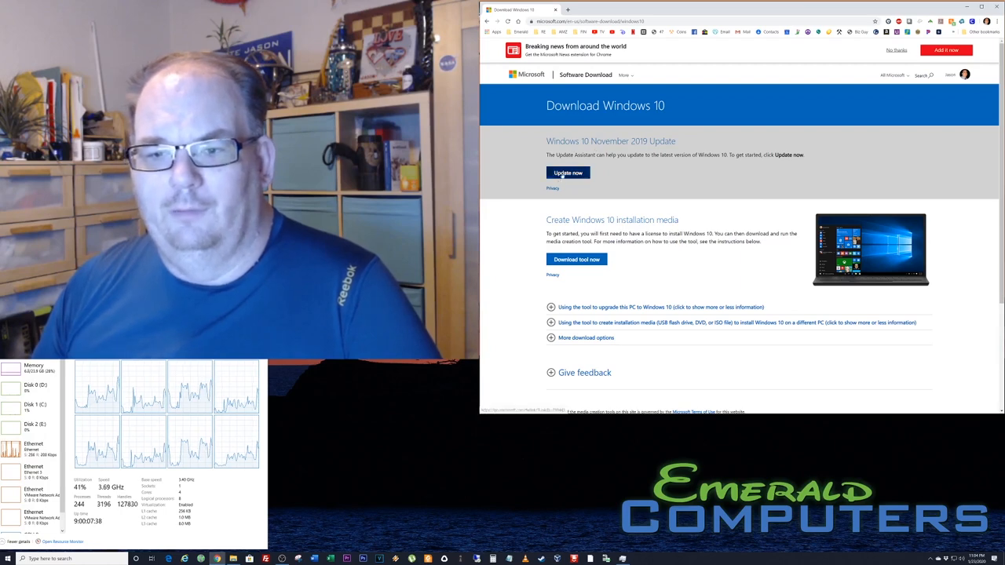
pyautogui.moveTo(576, 259)
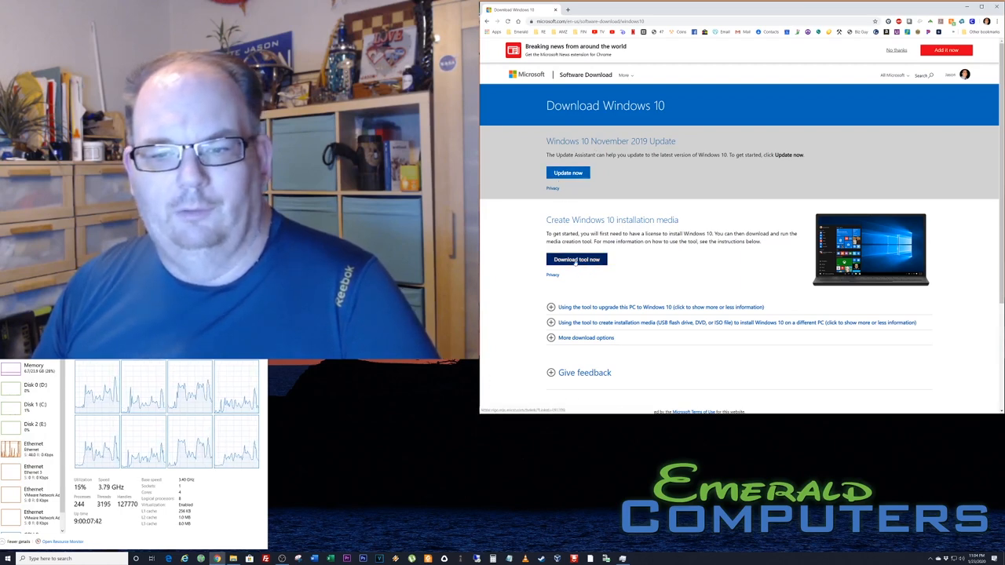
# Step: Download and run the Media Creation Tool, accepting its license terms
pyautogui.click(576, 259)
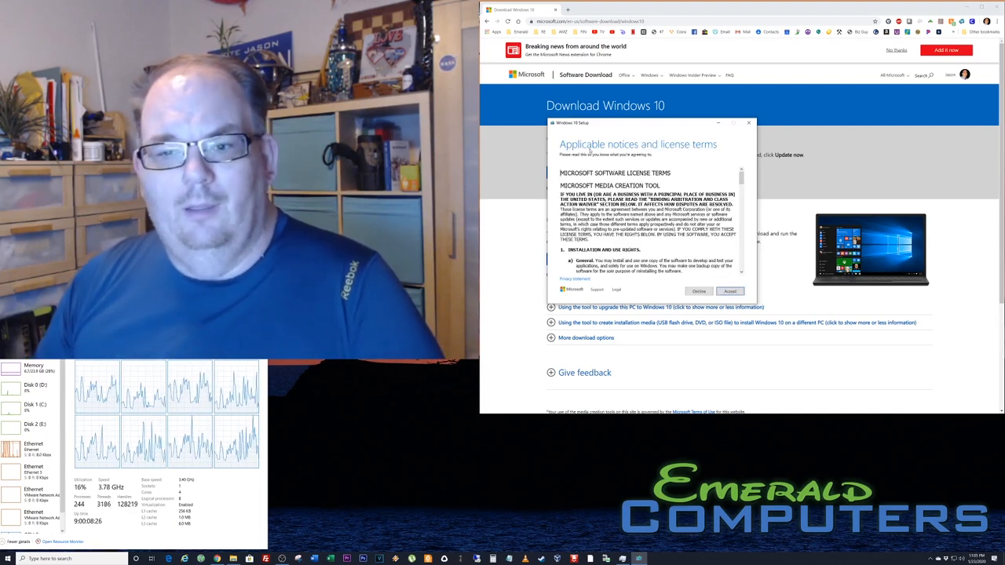
pyautogui.click(730, 291)
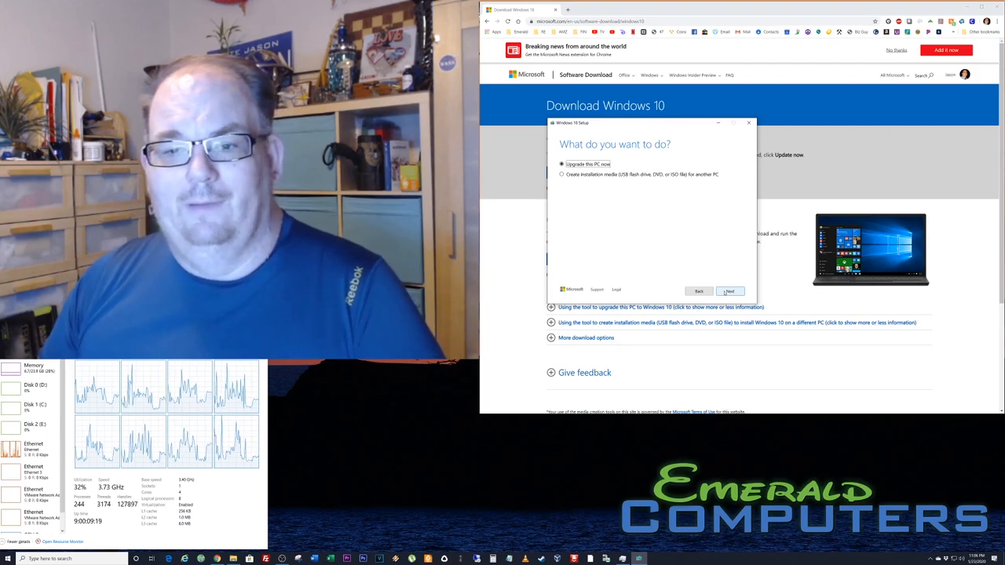
# Step: Choose installation media for another PC with recommended language/edition/architecture, output as an ISO file
pyautogui.click(561, 174)
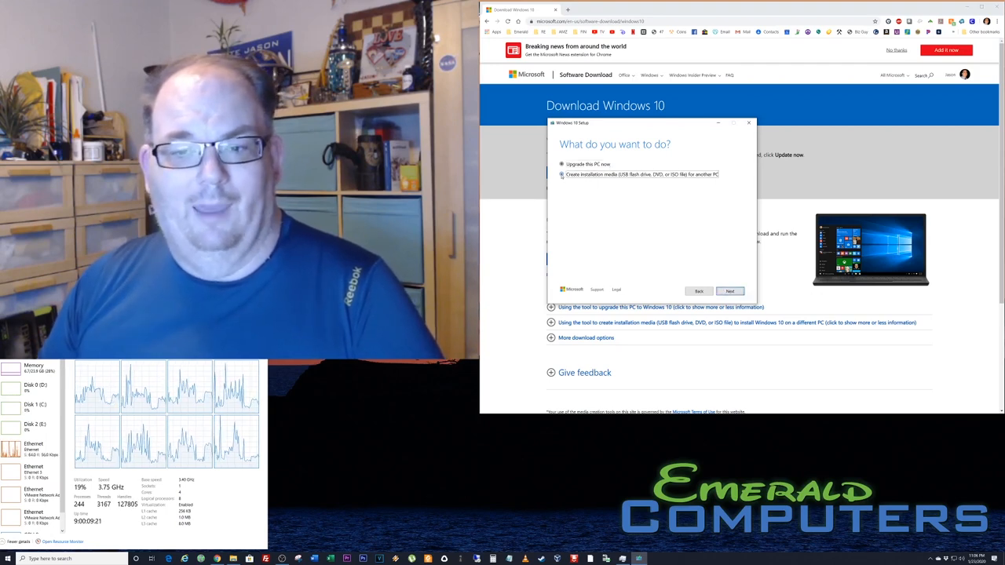
pyautogui.click(561, 174)
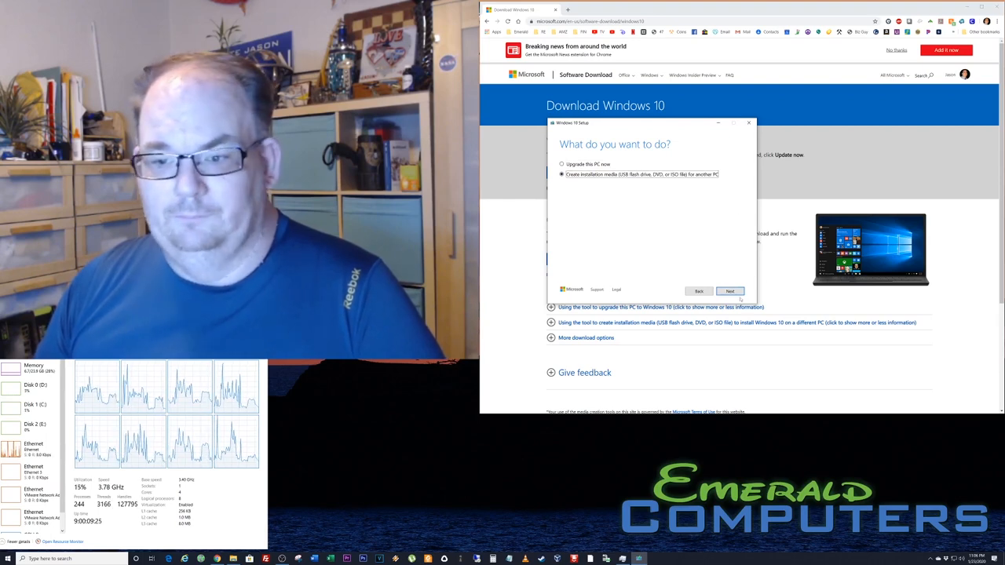
pyautogui.click(729, 291)
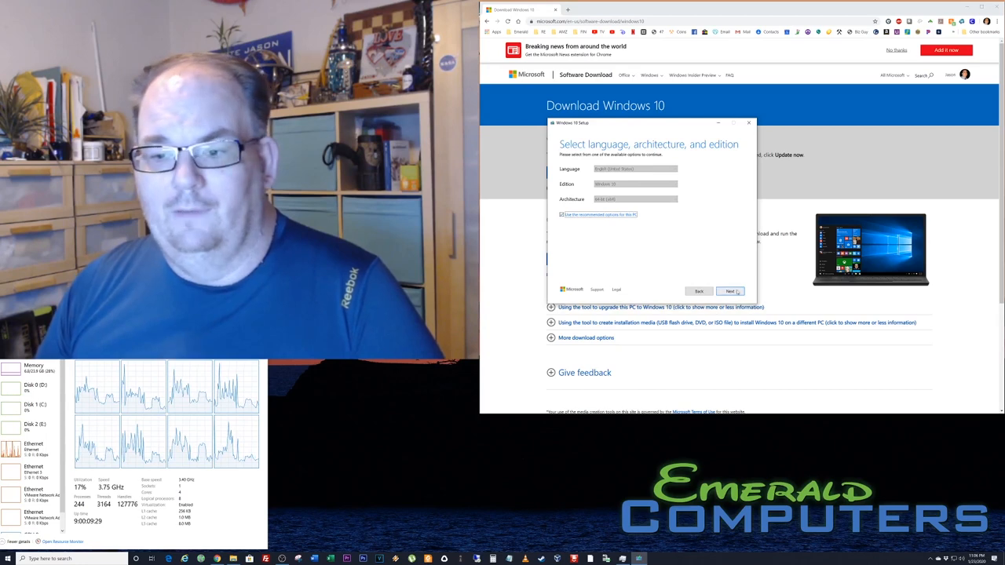
pyautogui.click(729, 291)
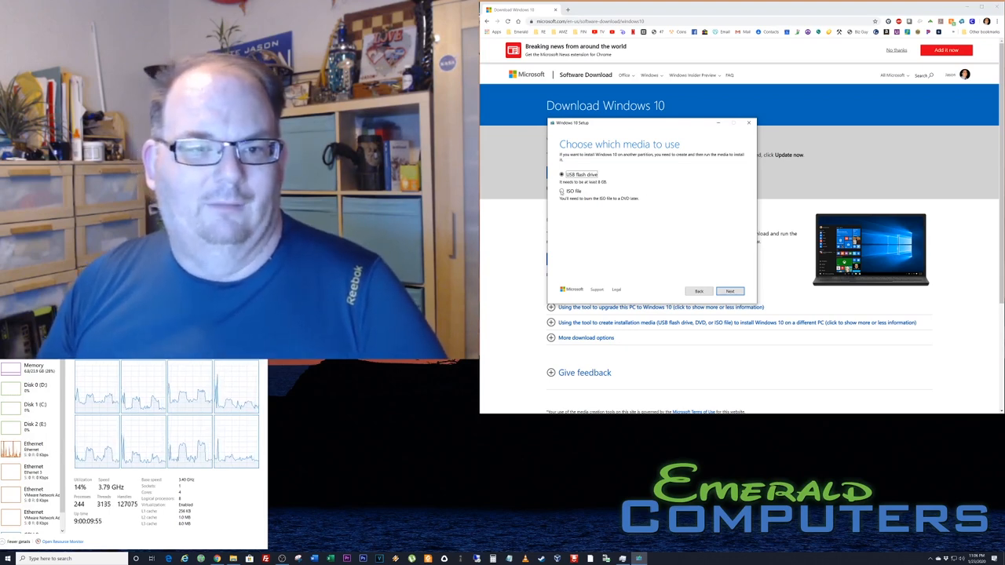
pyautogui.click(562, 190)
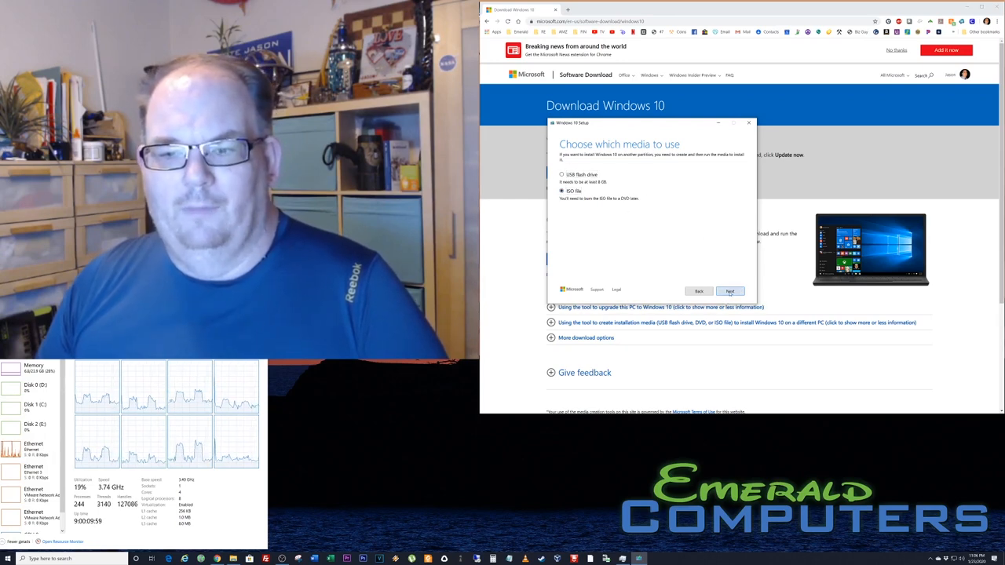
pyautogui.click(729, 292)
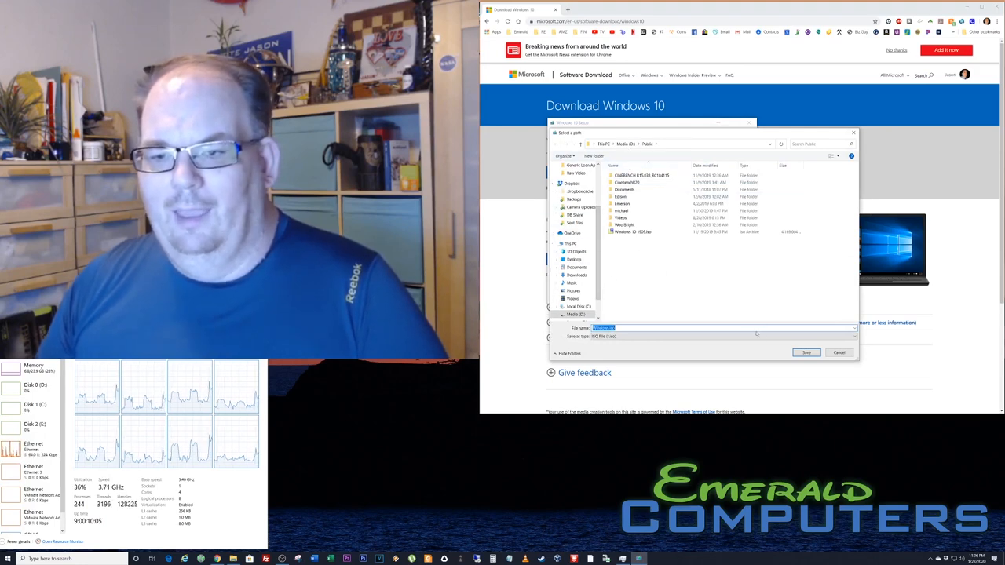
# Step: Save the Windows ISO into the Public folder so the download begins
pyautogui.click(806, 353)
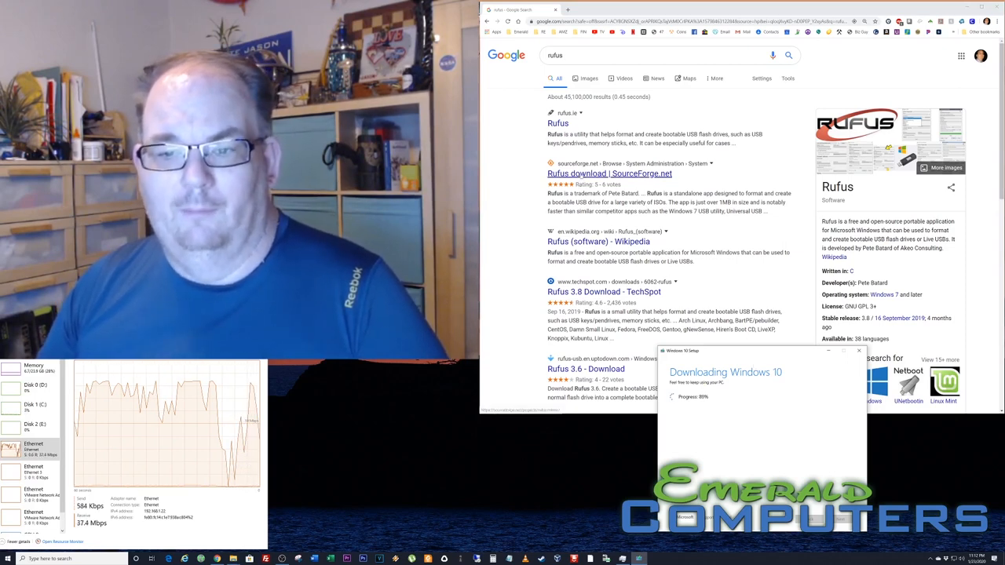
# Step: Download Rufus 3.8 from its SourceForge project page
pyautogui.click(609, 173)
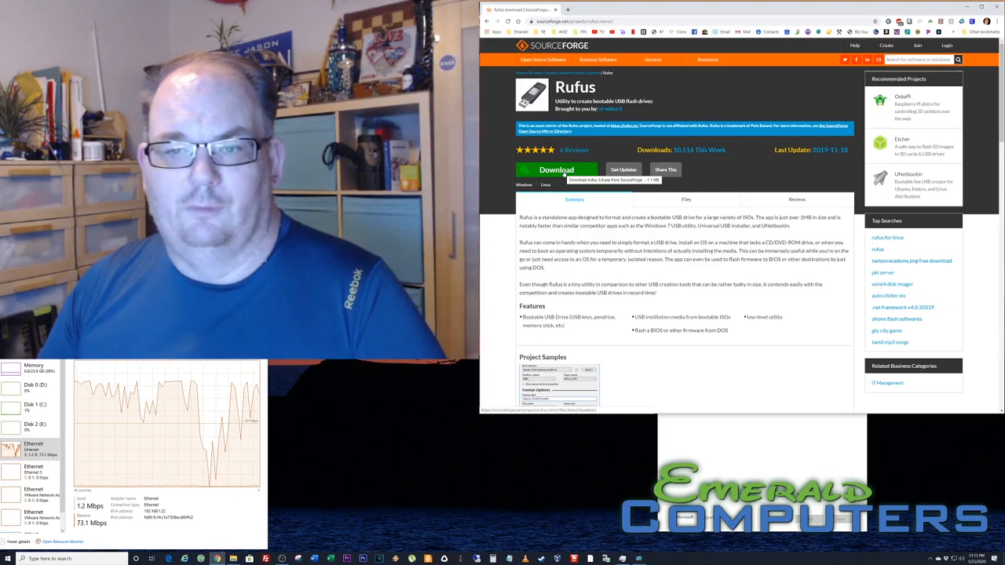
pyautogui.click(556, 170)
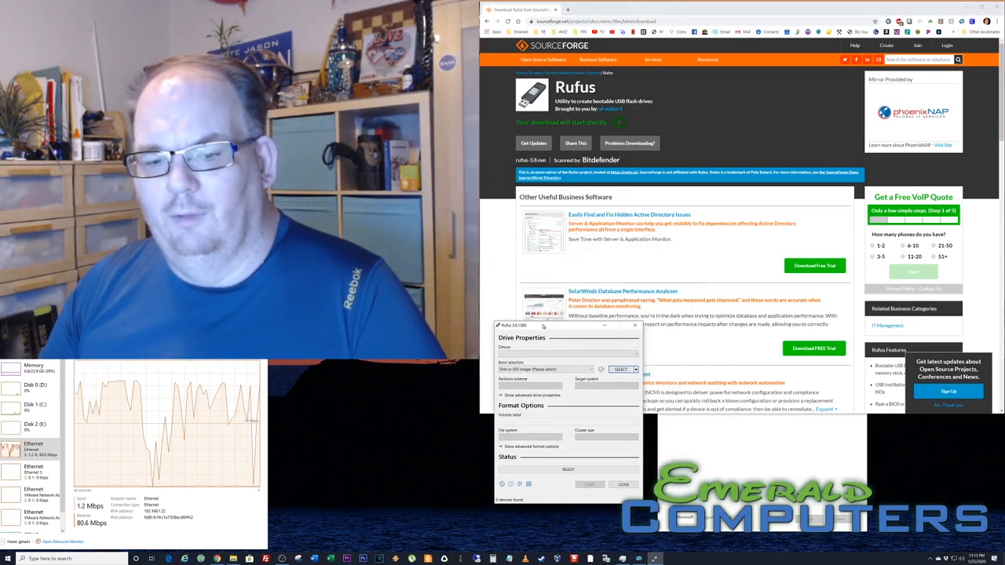
# Step: Move the Rufus window higher so the Samsung USB drive shows under Device
pyautogui.moveTo(544, 326); pyautogui.dragTo(642, 8)
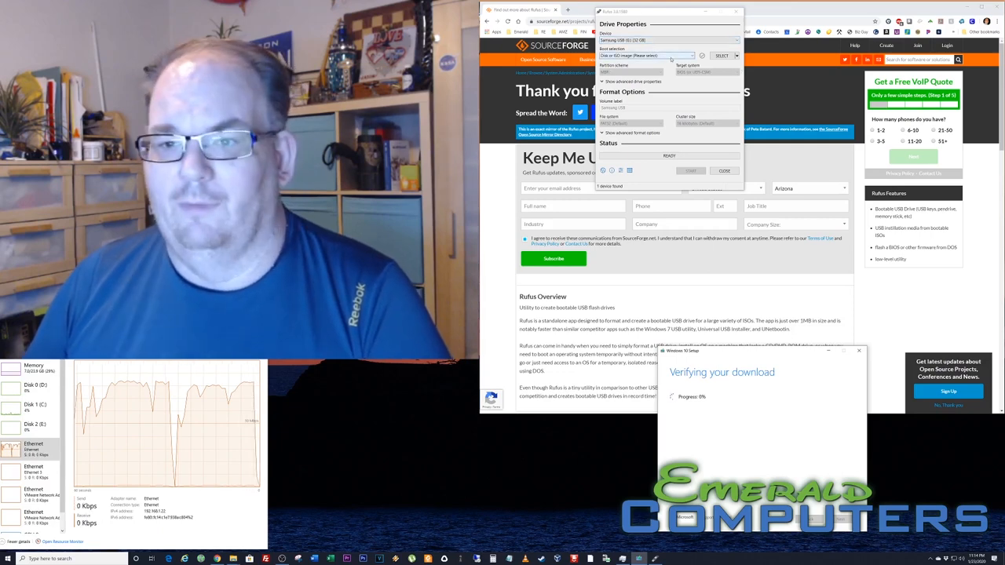
# Step: Wait for Windows.iso to finish saving into D:\Public
pyautogui.click(691, 56)
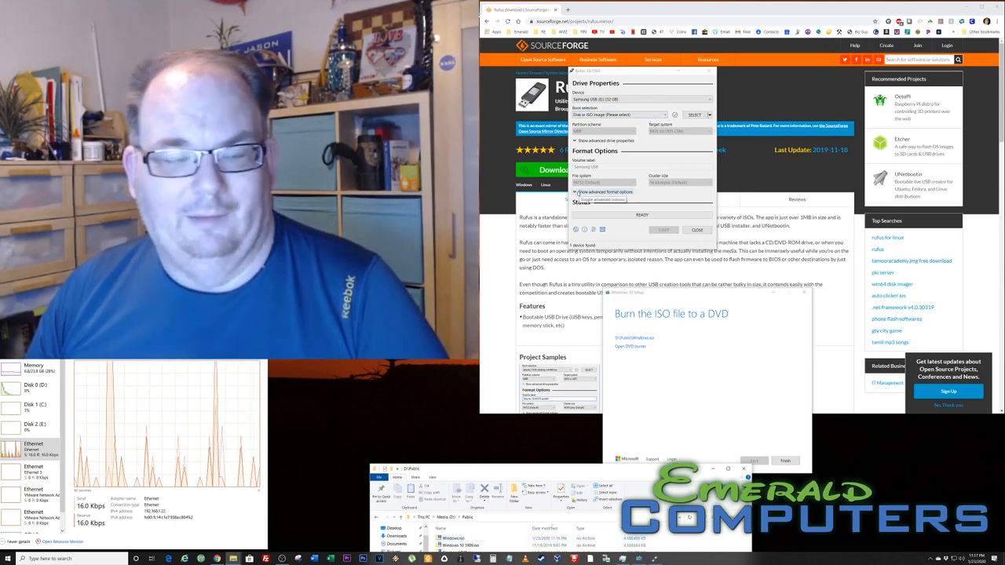
# Step: Load D:\Public\Windows.iso as the boot image for the USB drive
pyautogui.click(576, 192)
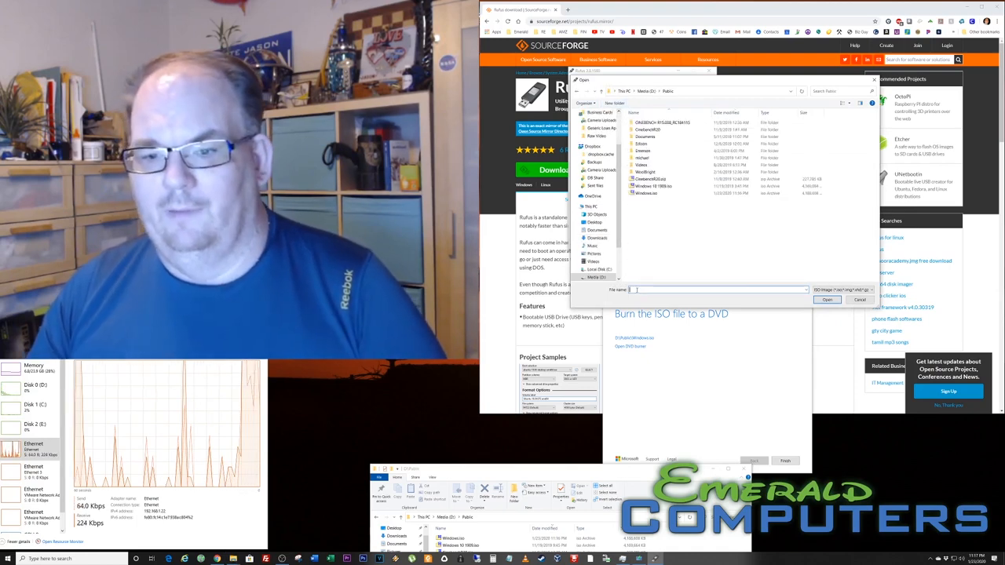
pyautogui.click(645, 193)
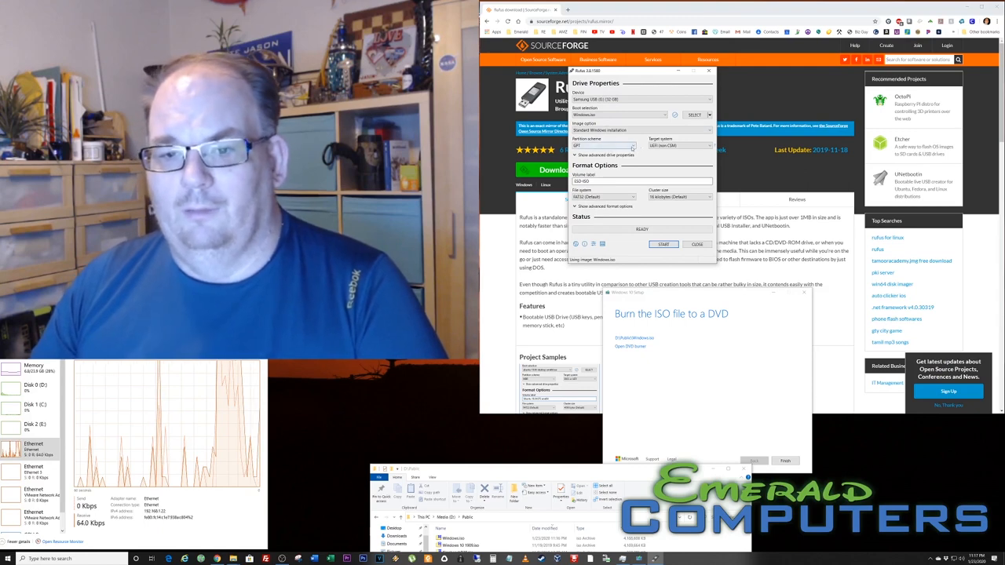
# Step: Keep UEFI (non CSM) target, switch the file system to NTFS with default 4096-byte clusters, and start writing
pyautogui.click(631, 145)
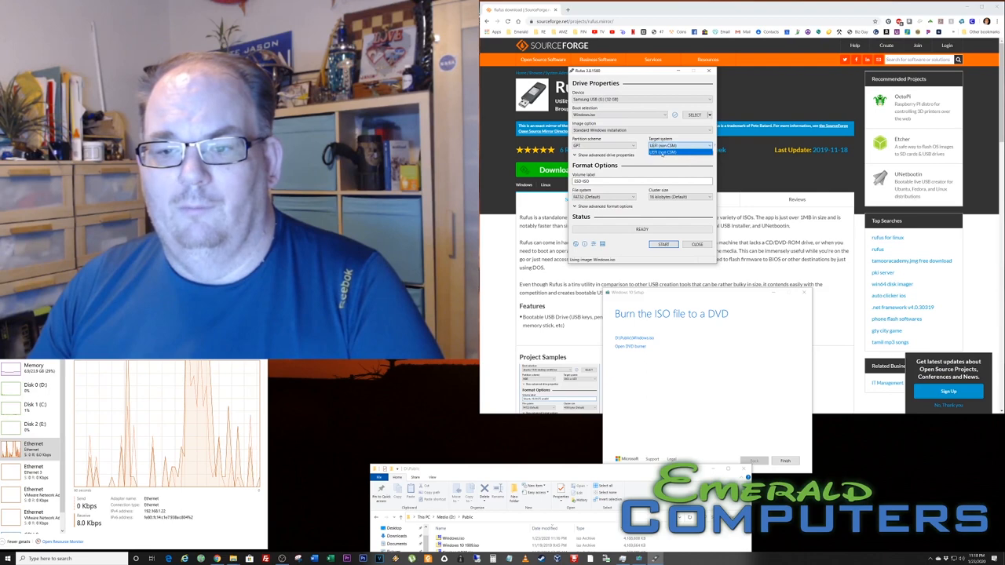
pyautogui.click(708, 130)
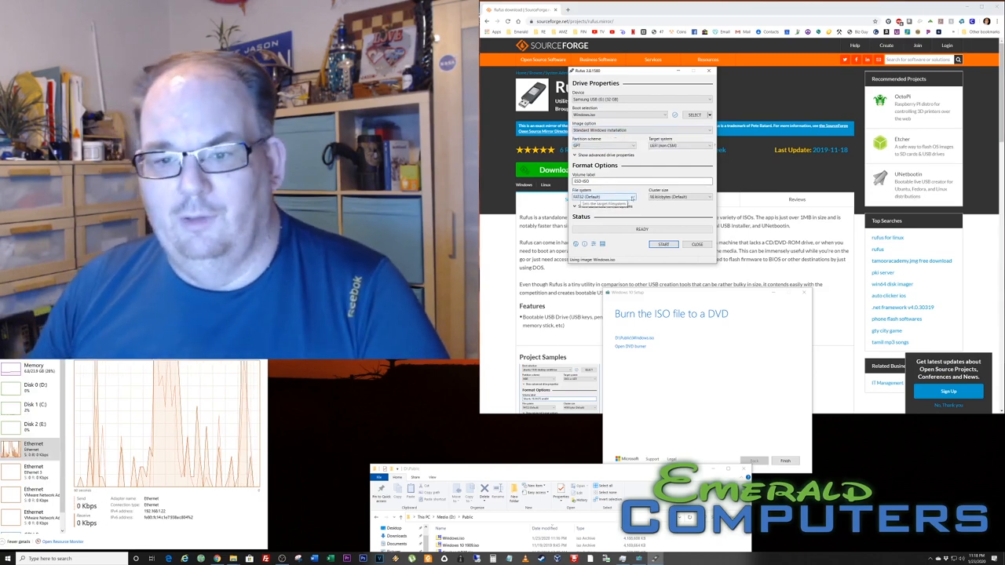
pyautogui.click(632, 197)
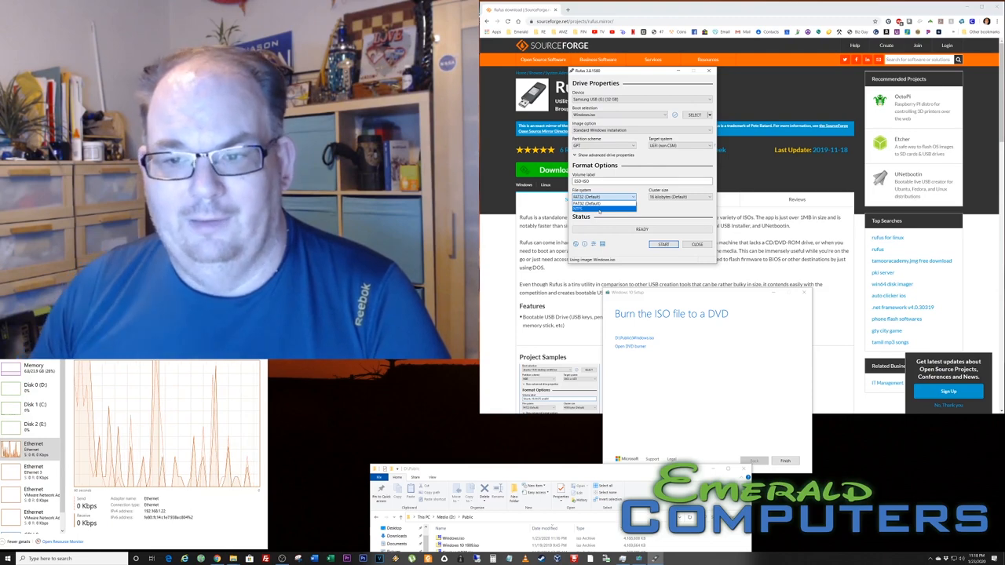
pyautogui.click(604, 197)
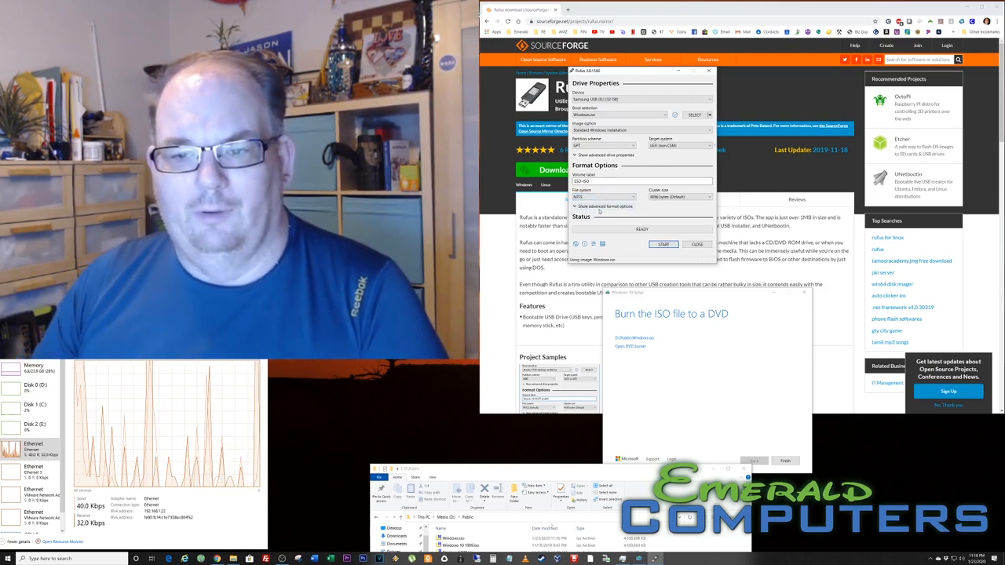
pyautogui.click(706, 196)
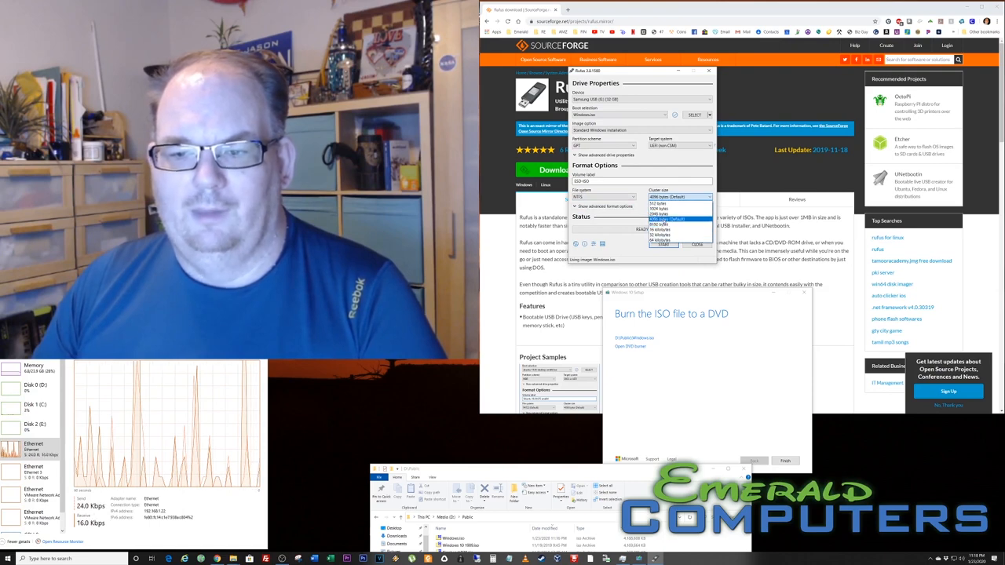
pyautogui.click(676, 197)
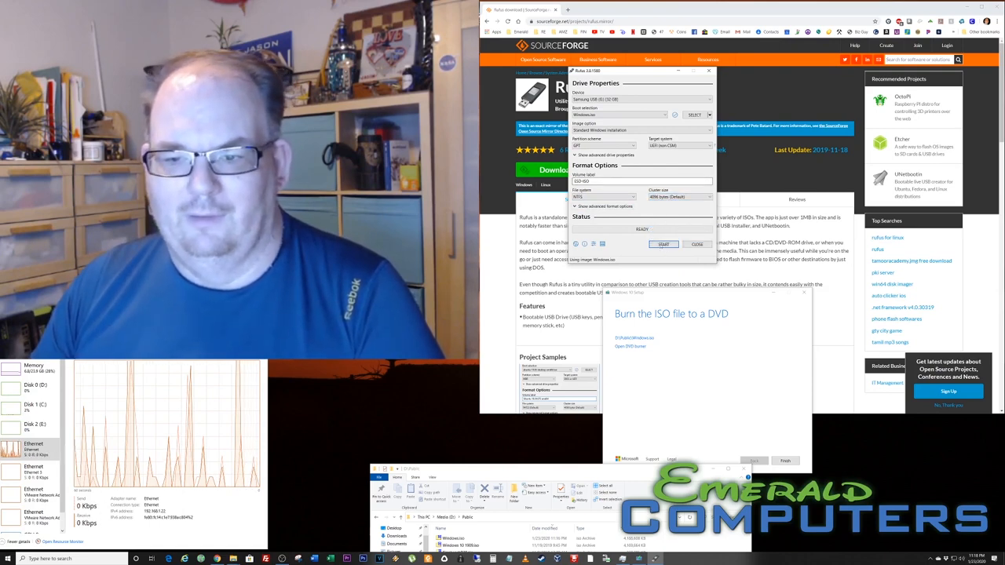
pyautogui.click(664, 244)
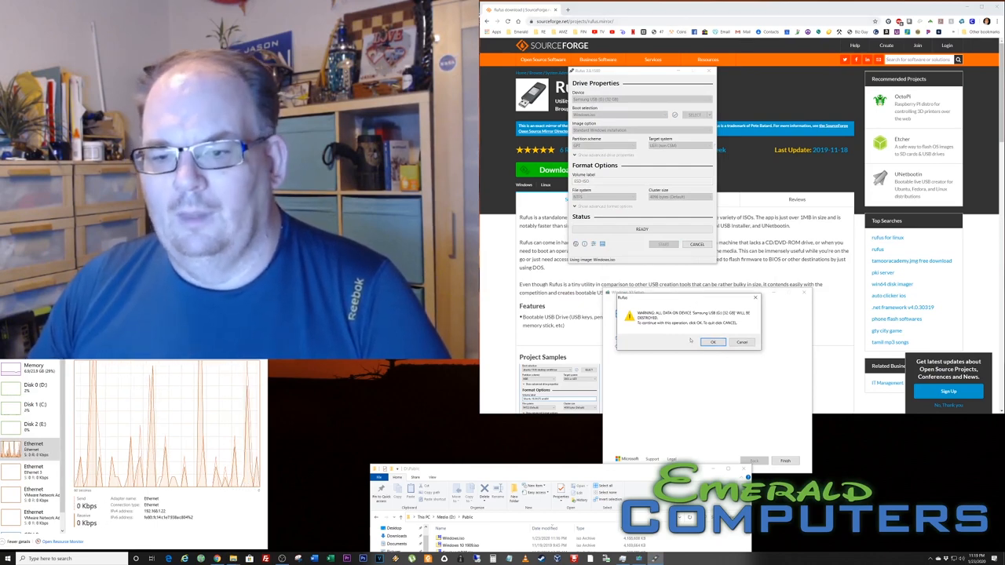
# Step: Confirm erasing the USB drive so the ISO copies, then close the Media Creation Tool
pyautogui.click(712, 341)
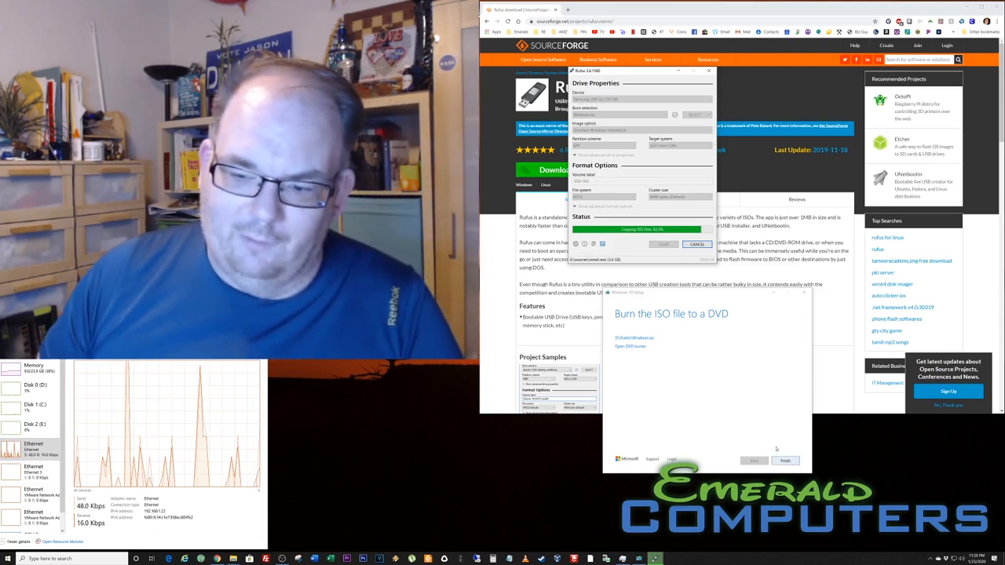
pyautogui.click(785, 461)
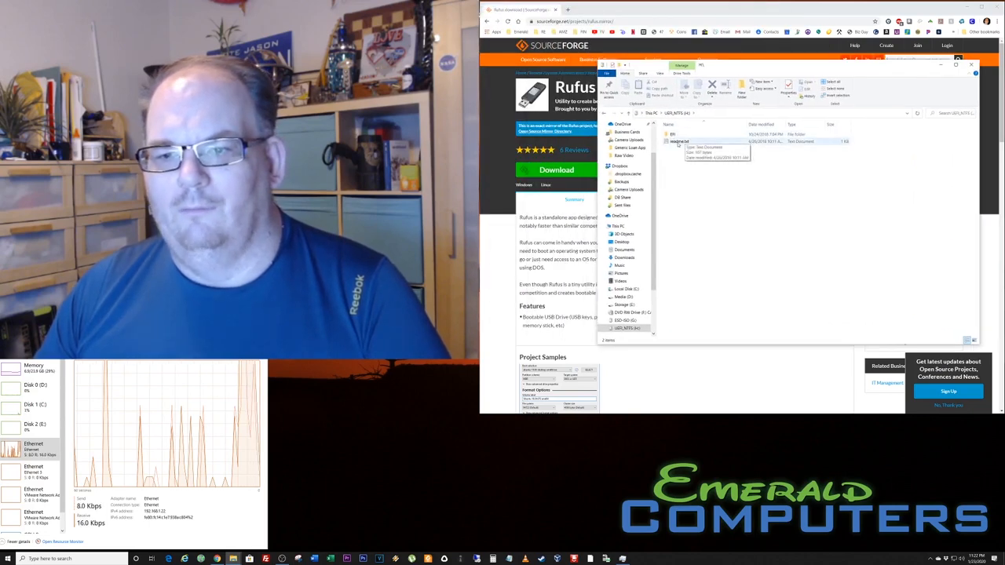
# Step: Open the ESD-ISO (G:) drive, add a Tools folder to its root and begin another new folder
pyautogui.click(619, 225)
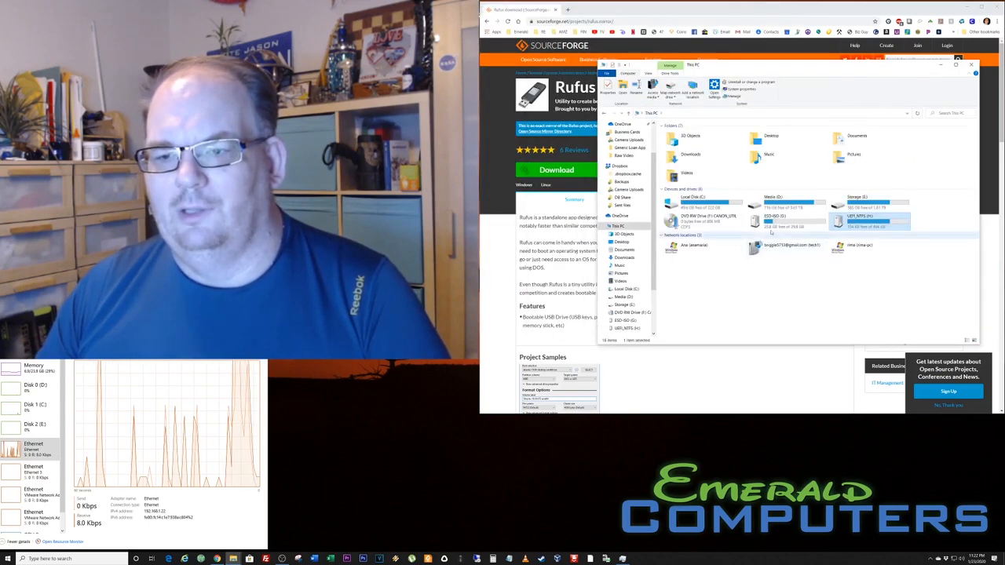
pyautogui.doubleClick(789, 218)
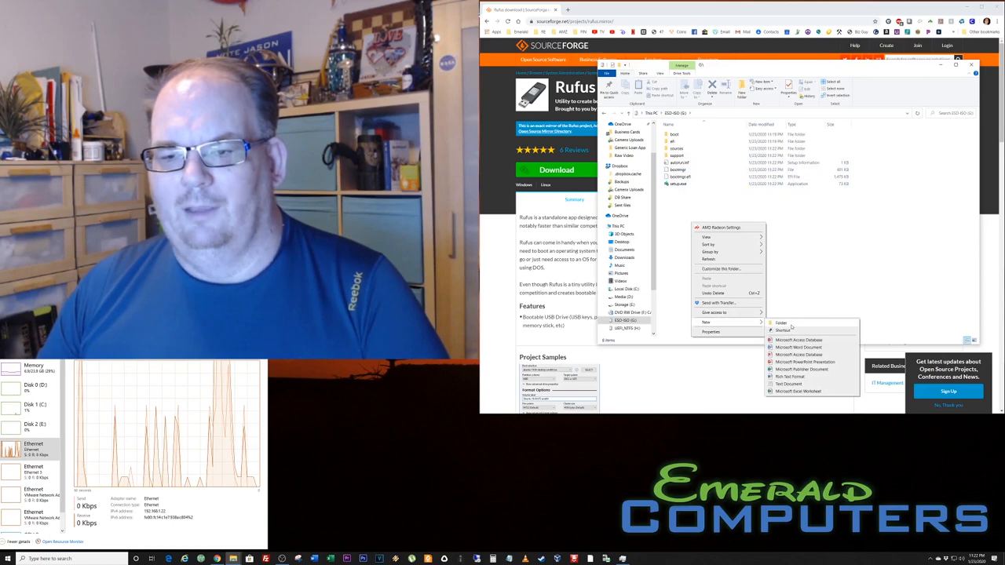
pyautogui.click(781, 323)
pyautogui.write('Tools')
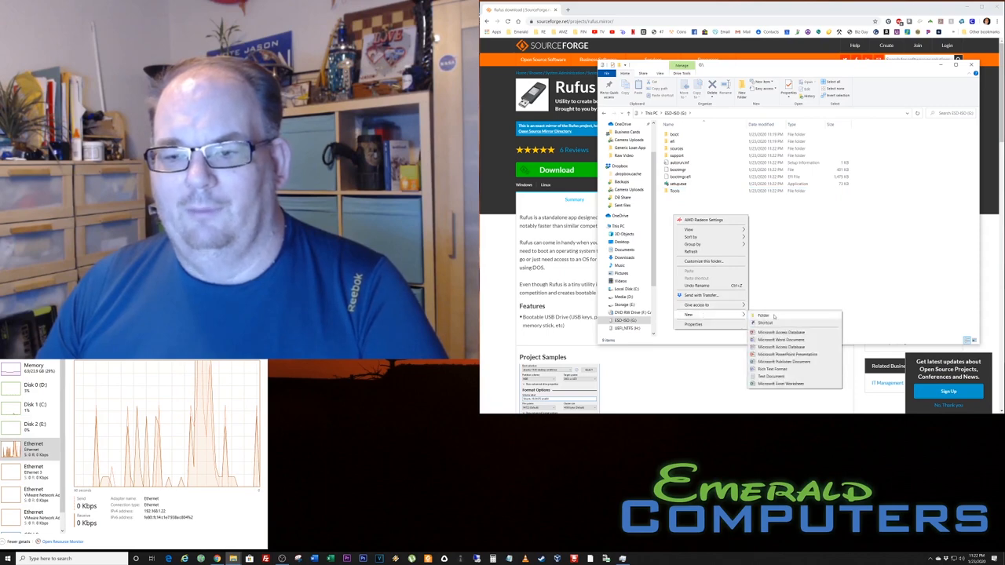
pyautogui.click(762, 315)
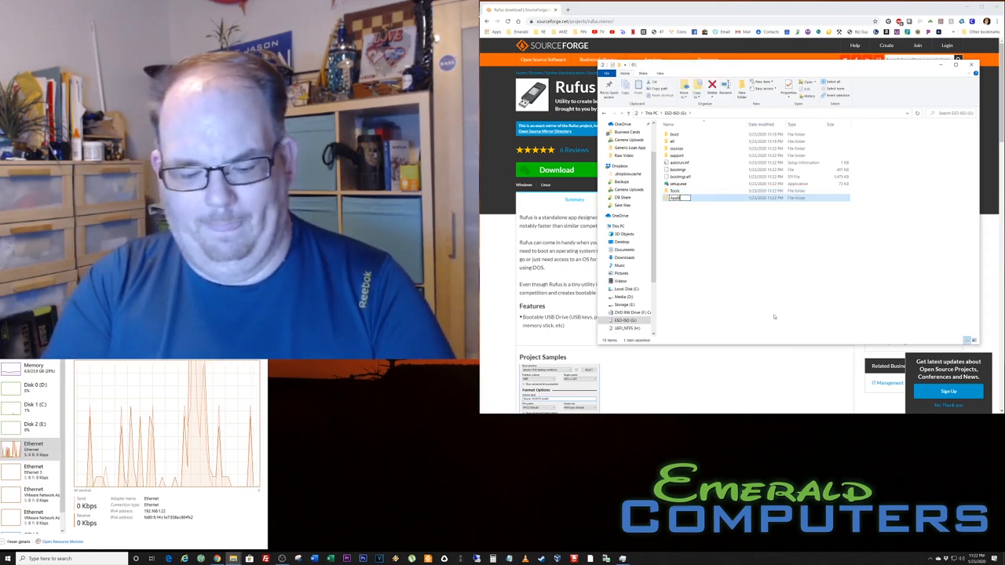